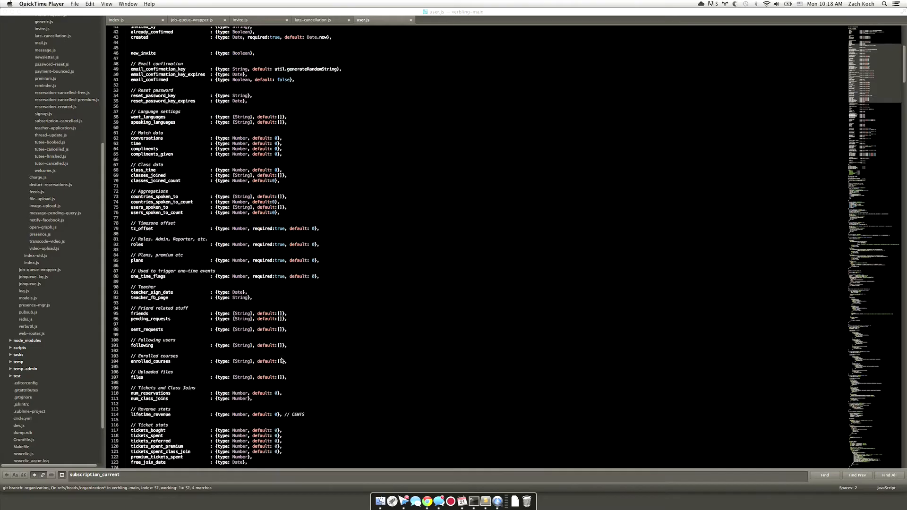
scroll(down, 3)
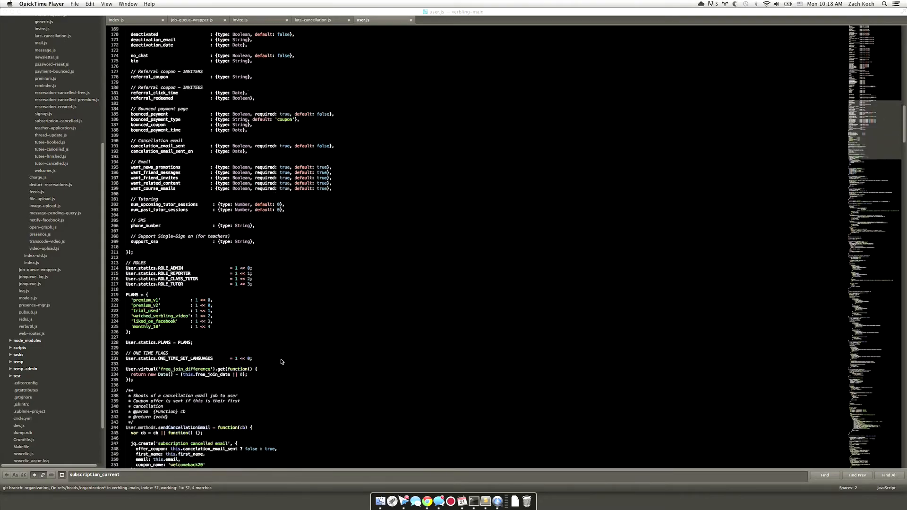